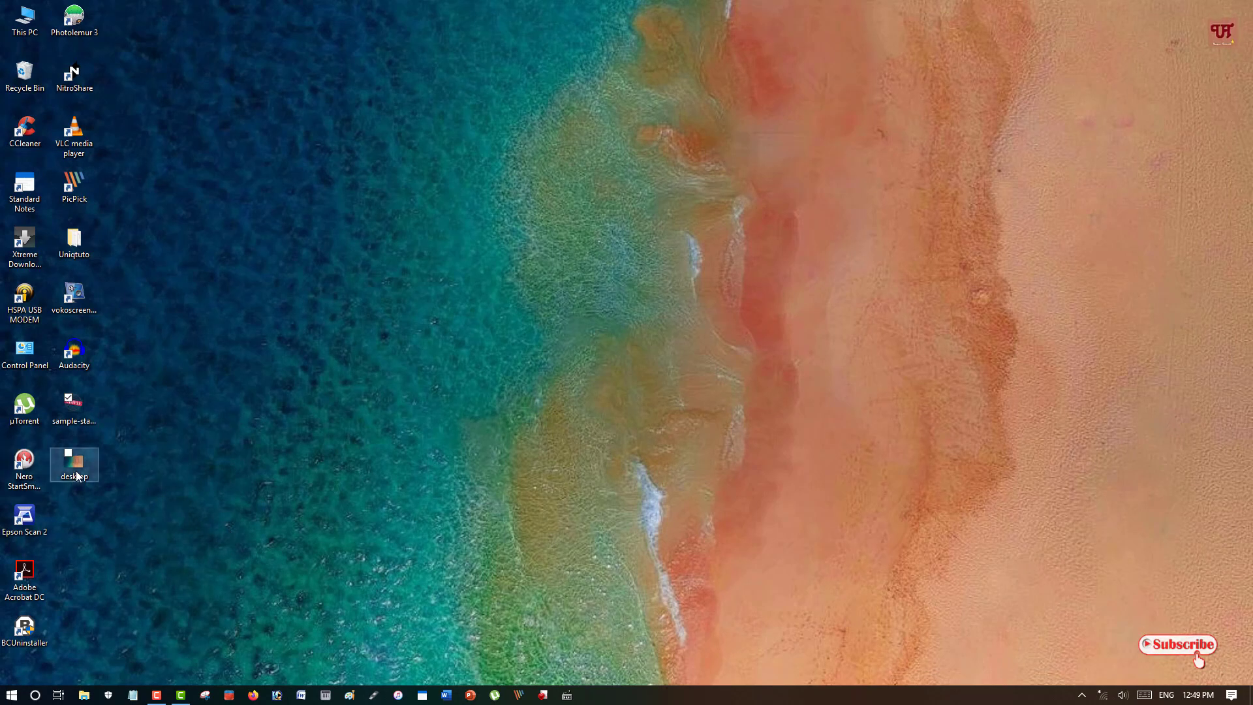
Open the desktop beach photo (1024 × 640) in Paint from the Windows desktop.
double_click(73, 465)
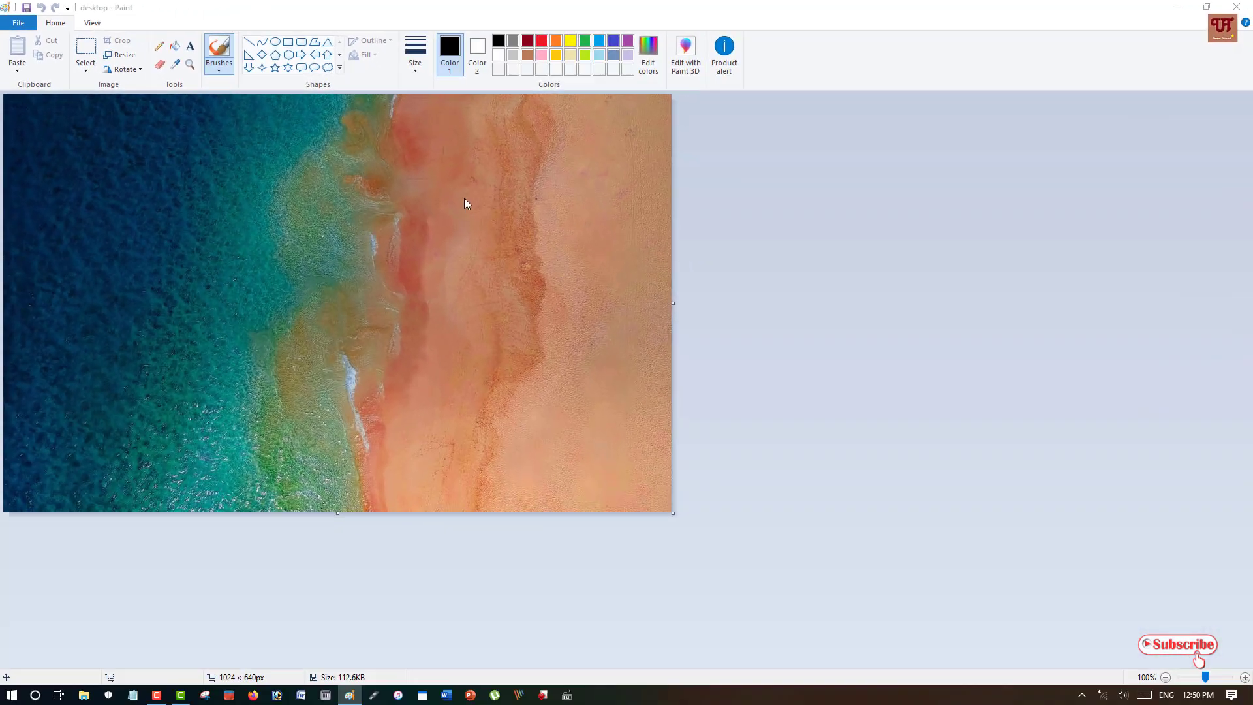